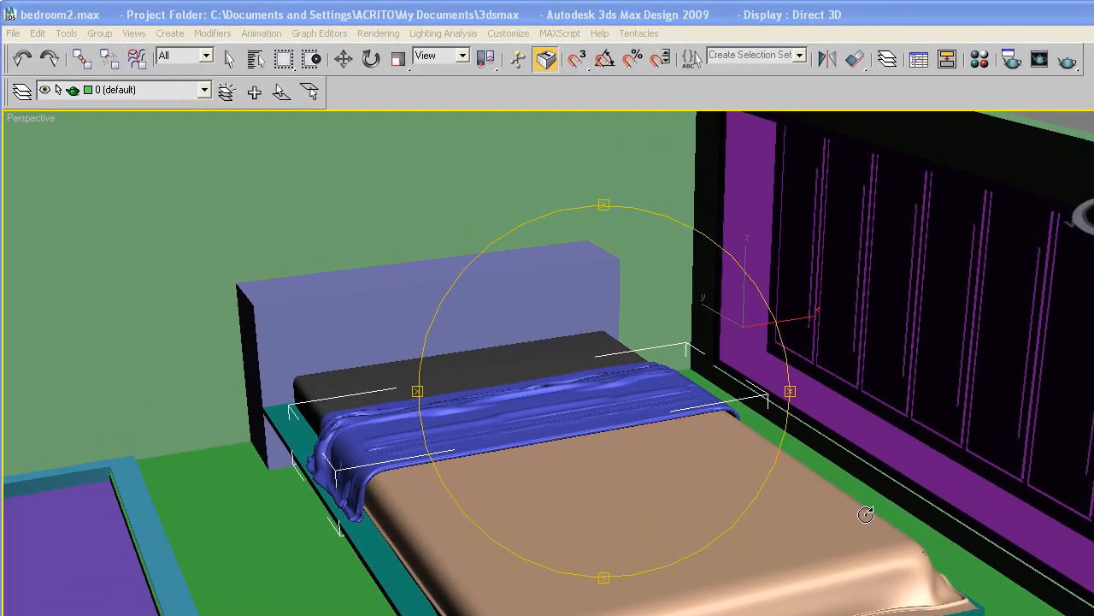
pyautogui.moveTo(599, 407)
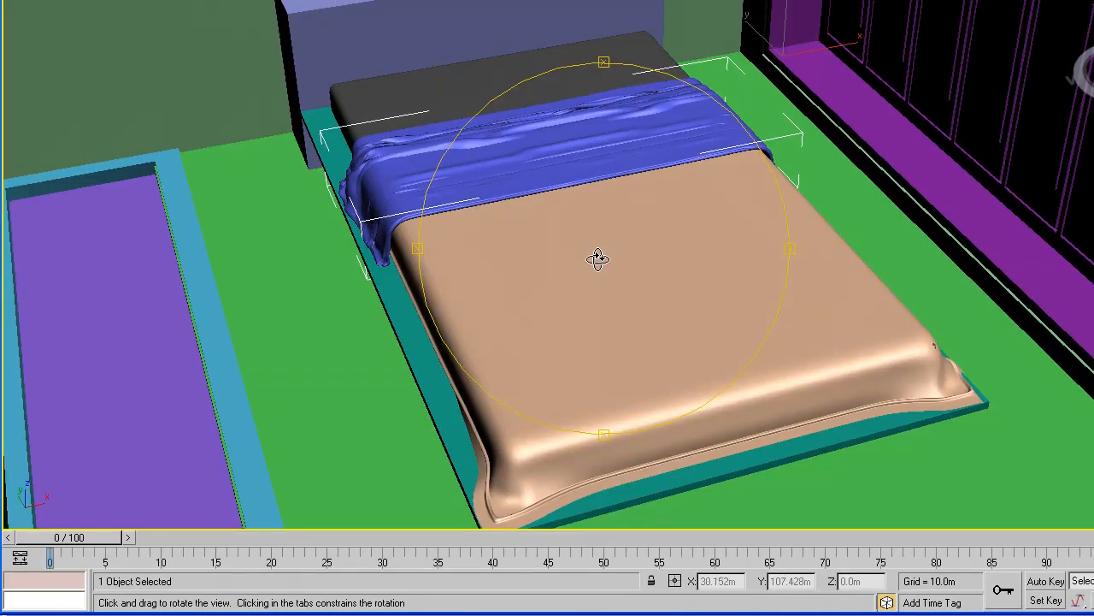
# Step: Start a Standard Primitives Box on the bed near the headboard as the pillow blank, Box04
pyautogui.moveTo(598, 258); pyautogui.dragTo(568, 270)
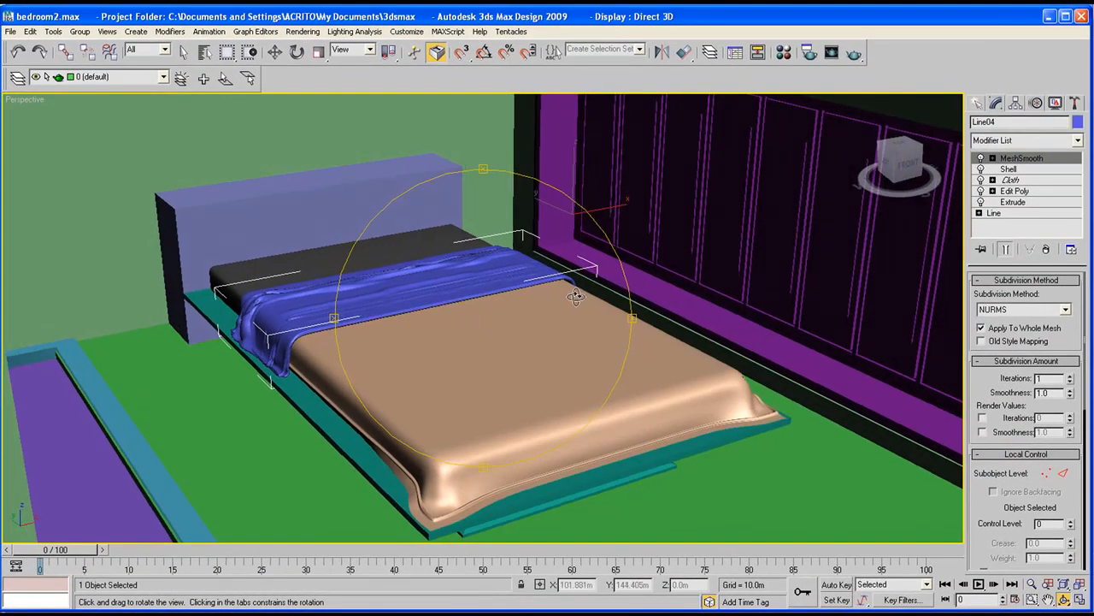
pyautogui.click(980, 102)
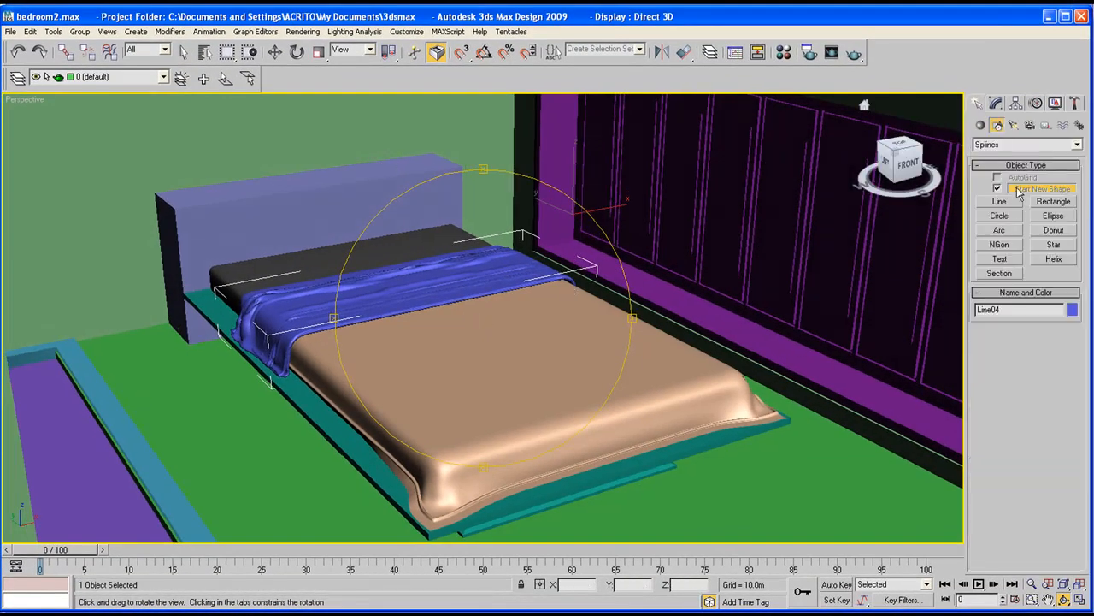
pyautogui.click(980, 126)
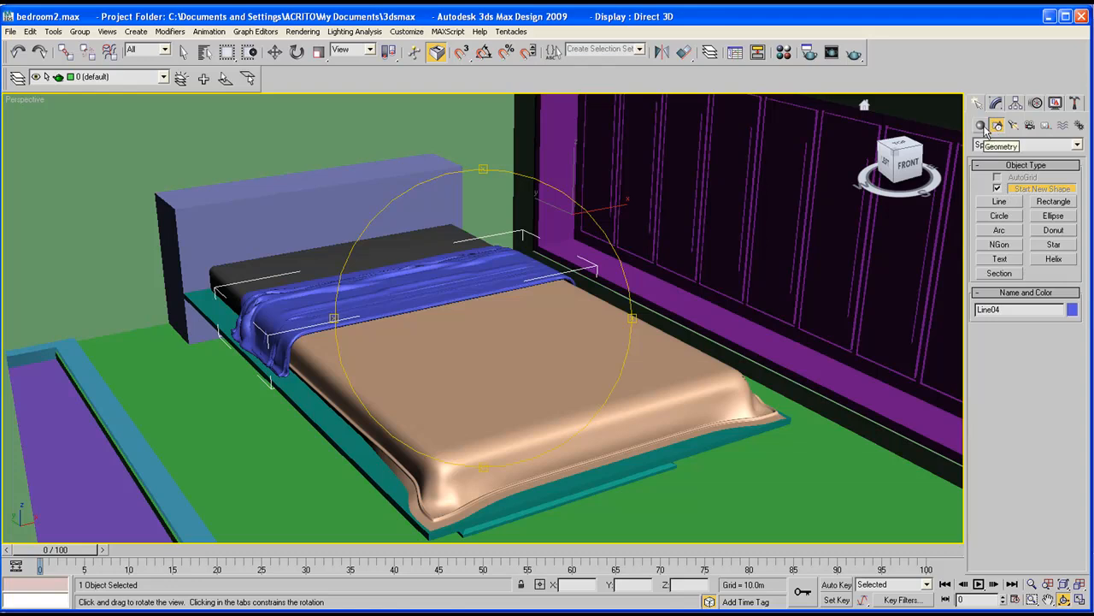
pyautogui.click(997, 127)
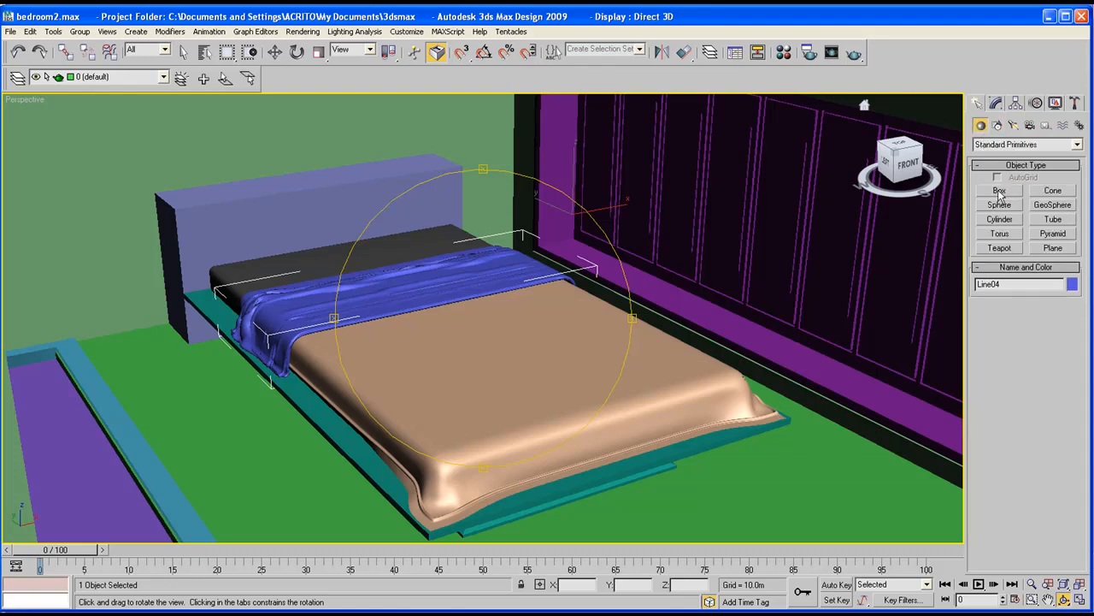
pyautogui.click(999, 190)
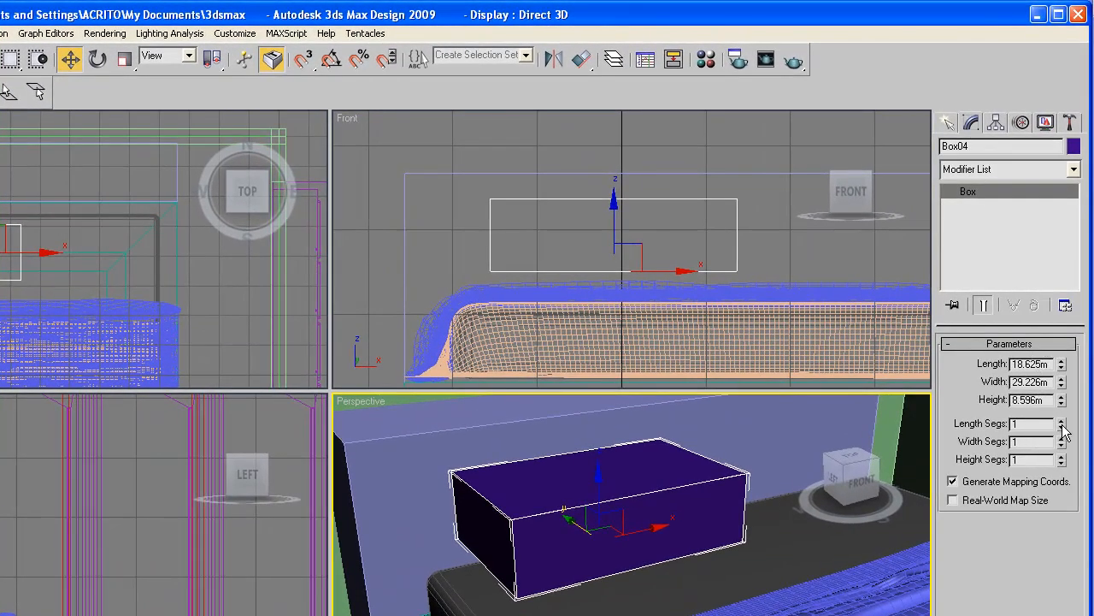
# Step: Raise the box's Length, Width and Height Segs to 3 each with the spinners
pyautogui.click(1062, 418)
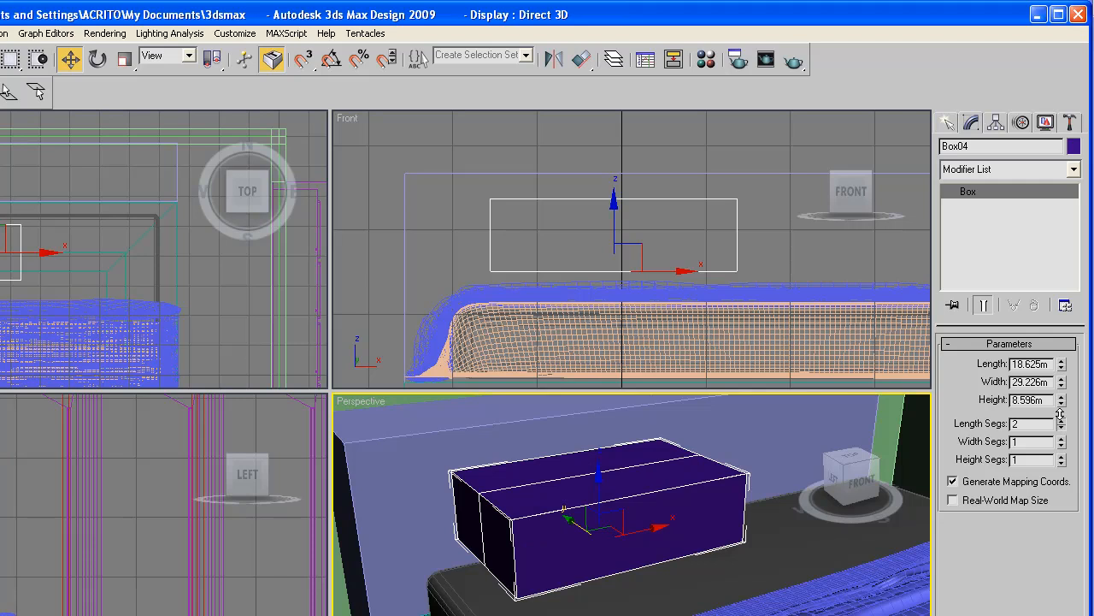
pyautogui.click(1060, 419)
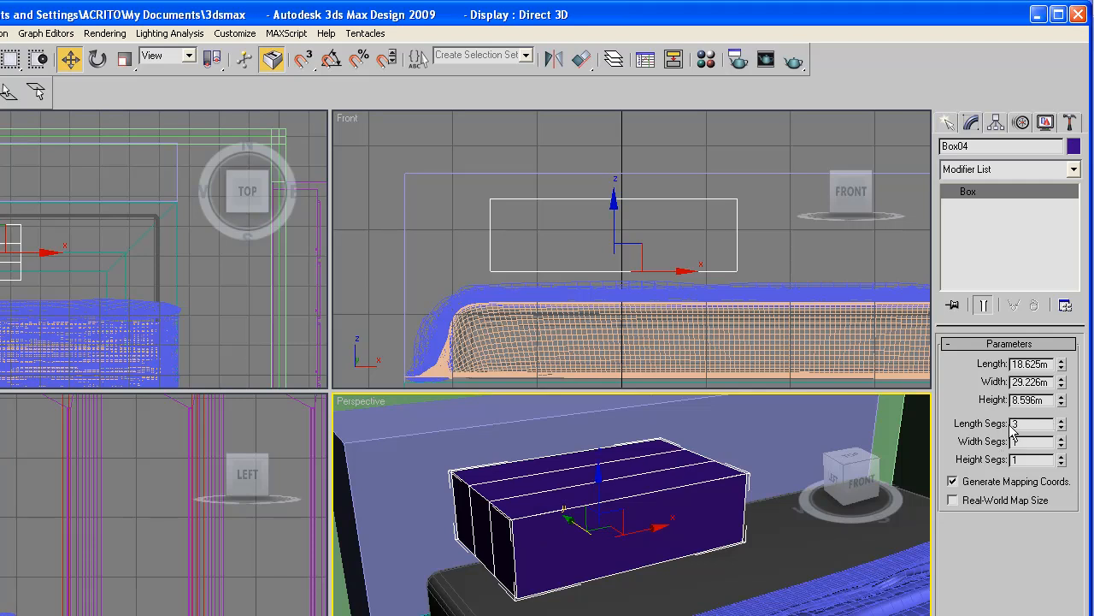
pyautogui.click(1062, 438)
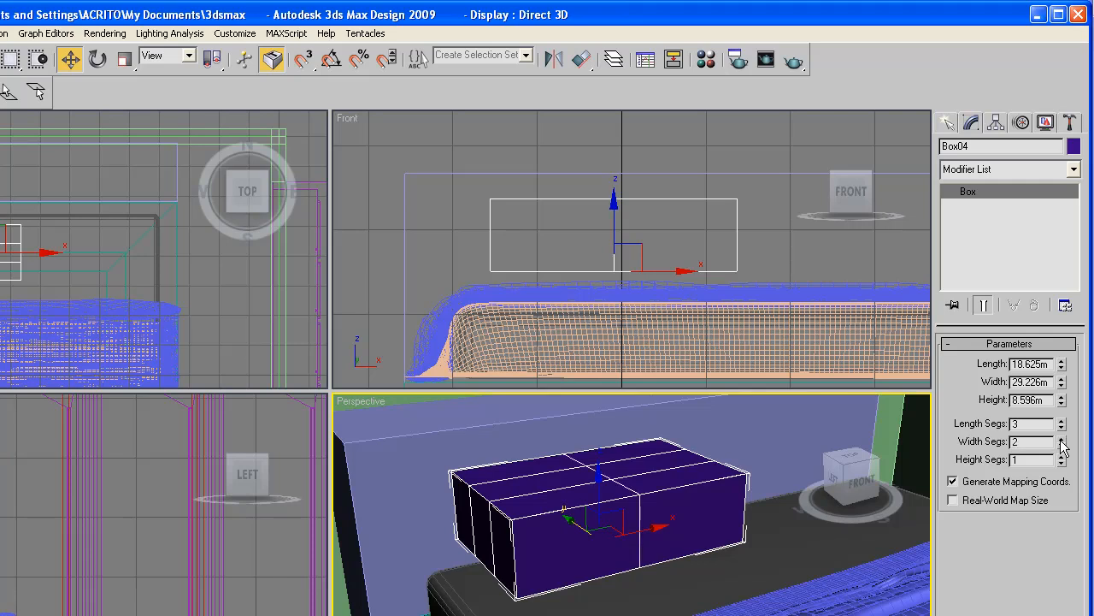
pyautogui.click(1062, 437)
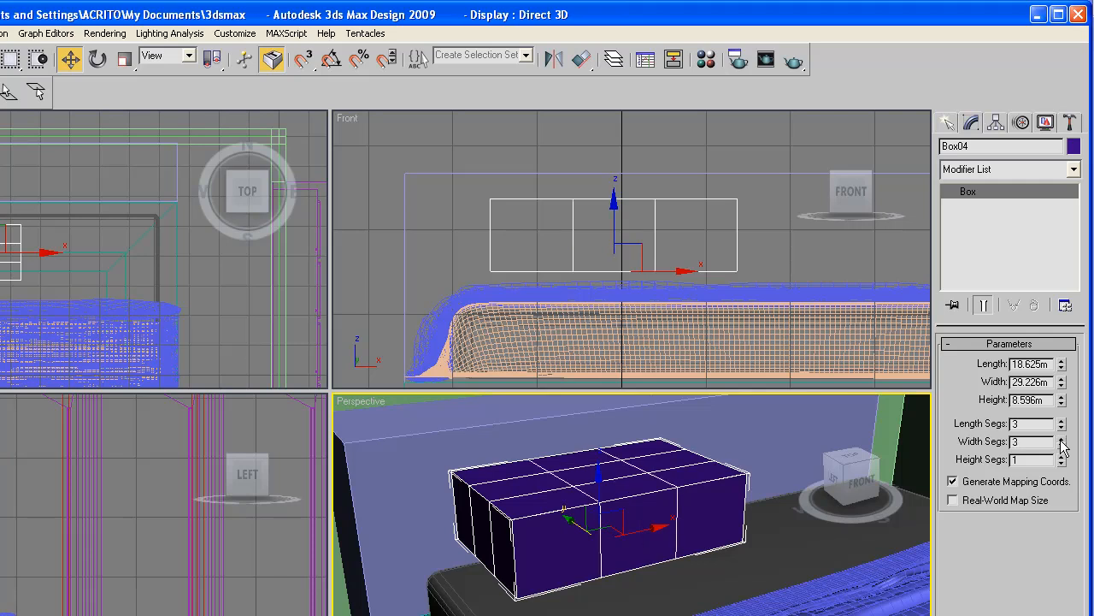
pyautogui.click(1062, 455)
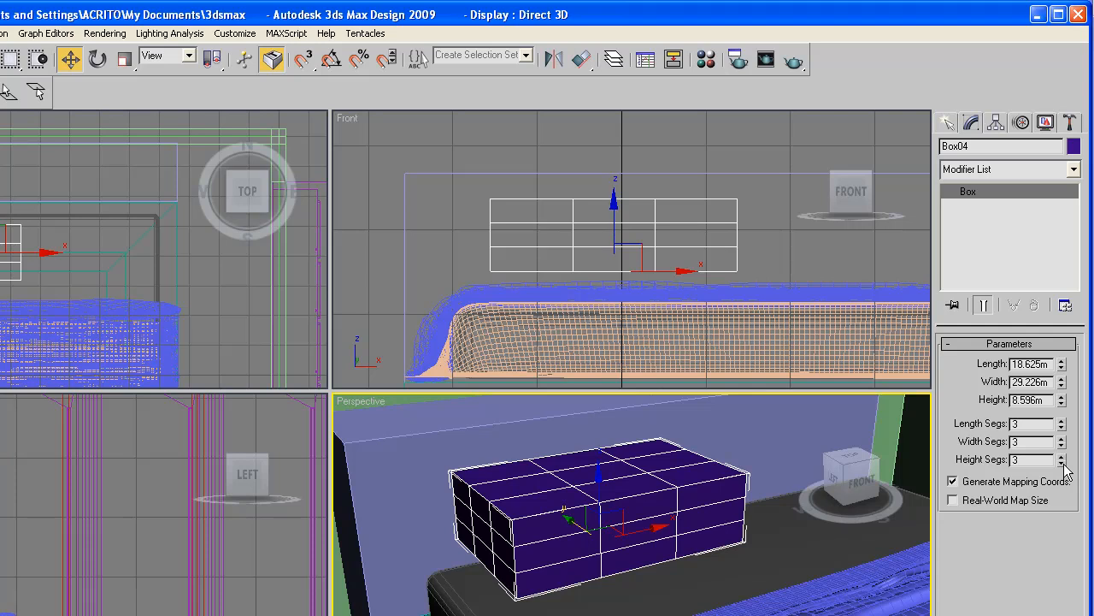
pyautogui.click(1064, 462)
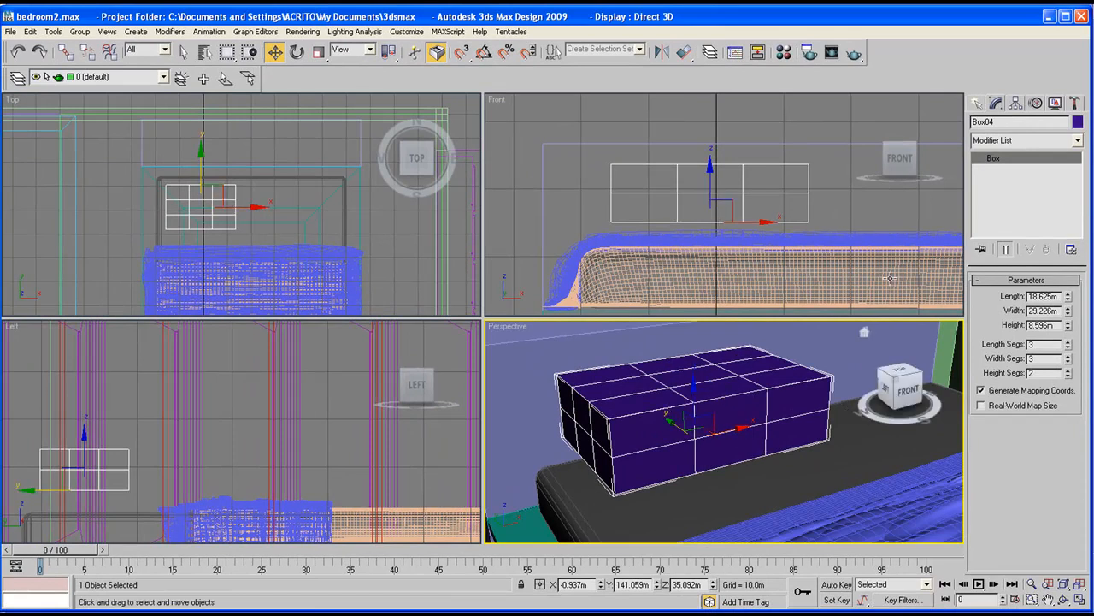
pyautogui.click(1077, 140)
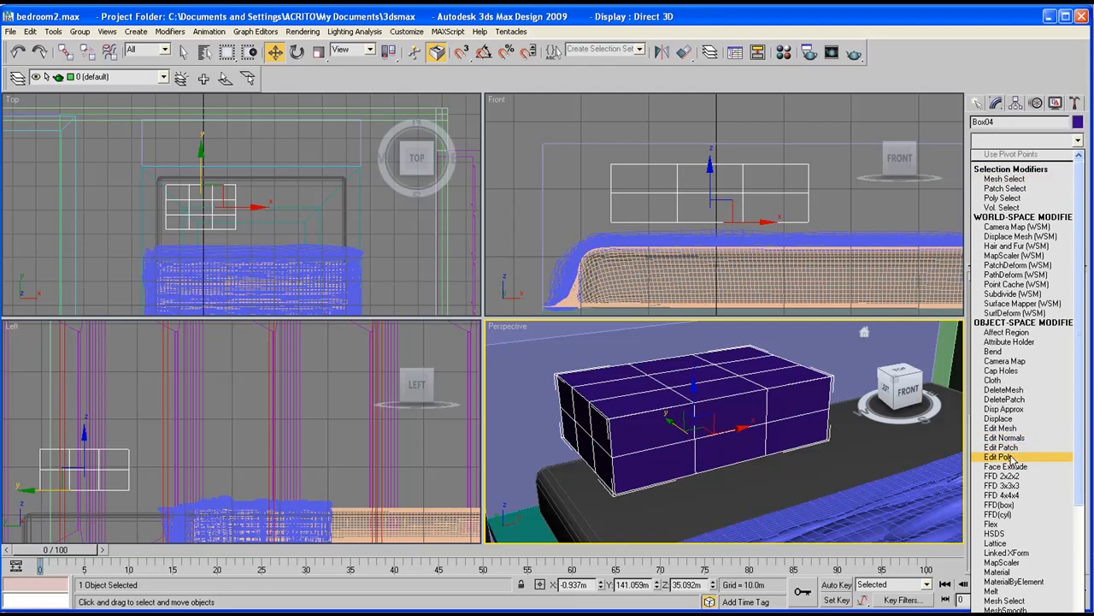
# Step: Add an Edit Poly modifier and move vertices in the Front viewport to taper the box's edges
pyautogui.click(1002, 456)
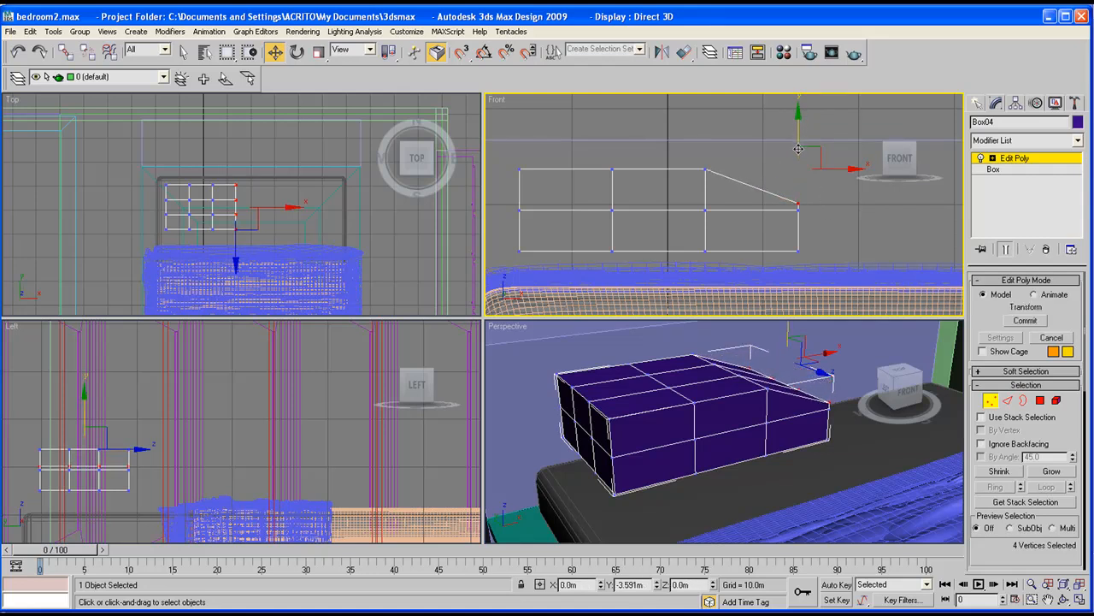
pyautogui.moveTo(796, 150); pyautogui.dragTo(800, 202)
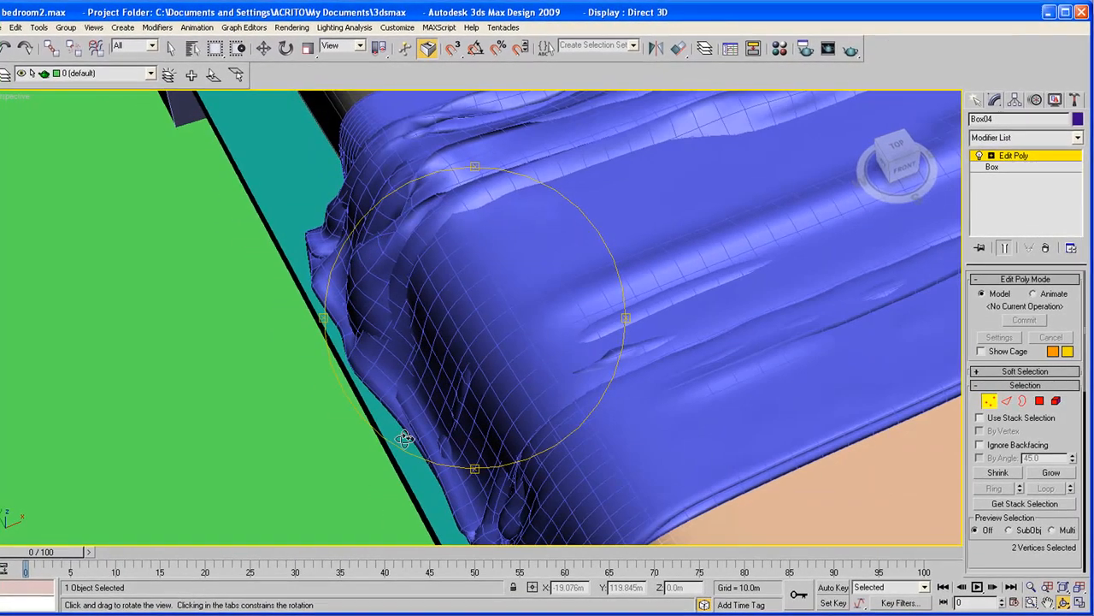
pyautogui.moveTo(407, 441); pyautogui.dragTo(494, 344)
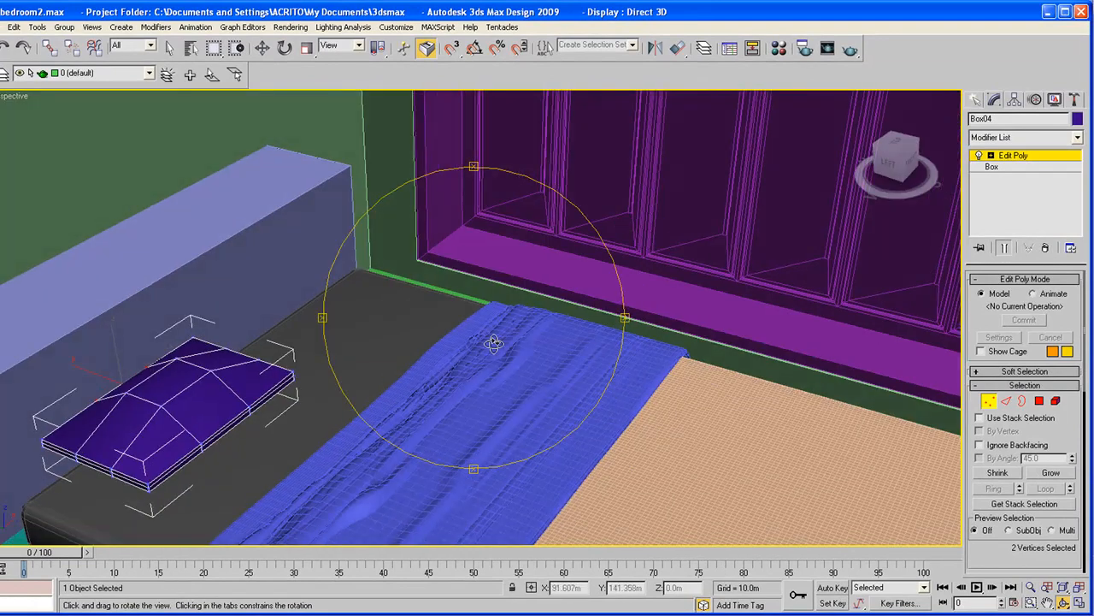
pyautogui.moveTo(494, 344); pyautogui.dragTo(437, 333)
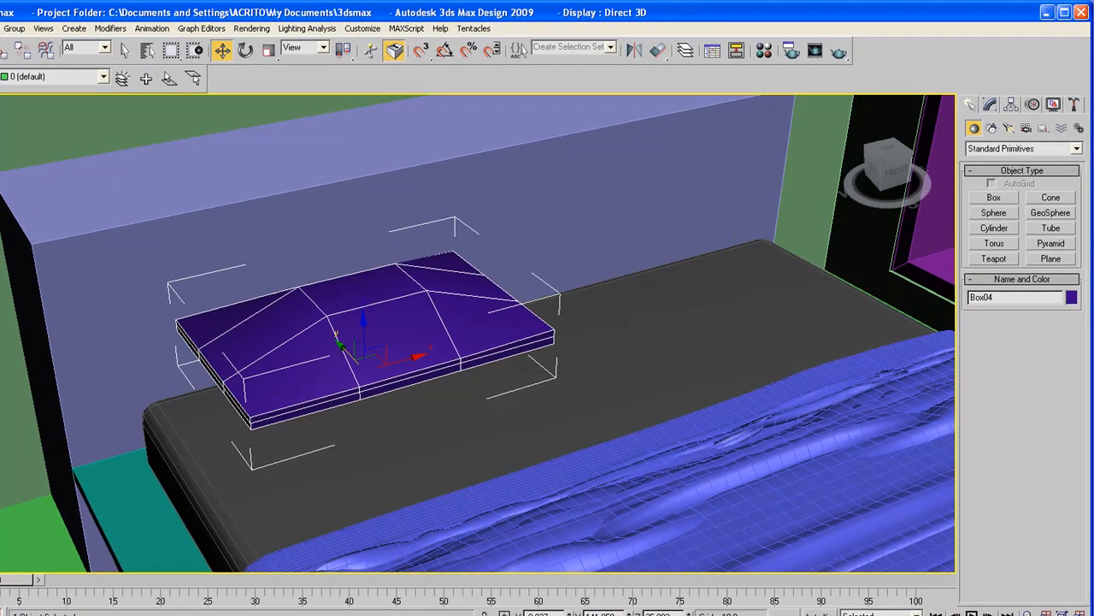
# Step: Add an FFD 4x4x4 lattice above Edit Poly and raise its control points into a peaked top
pyautogui.click(990, 104)
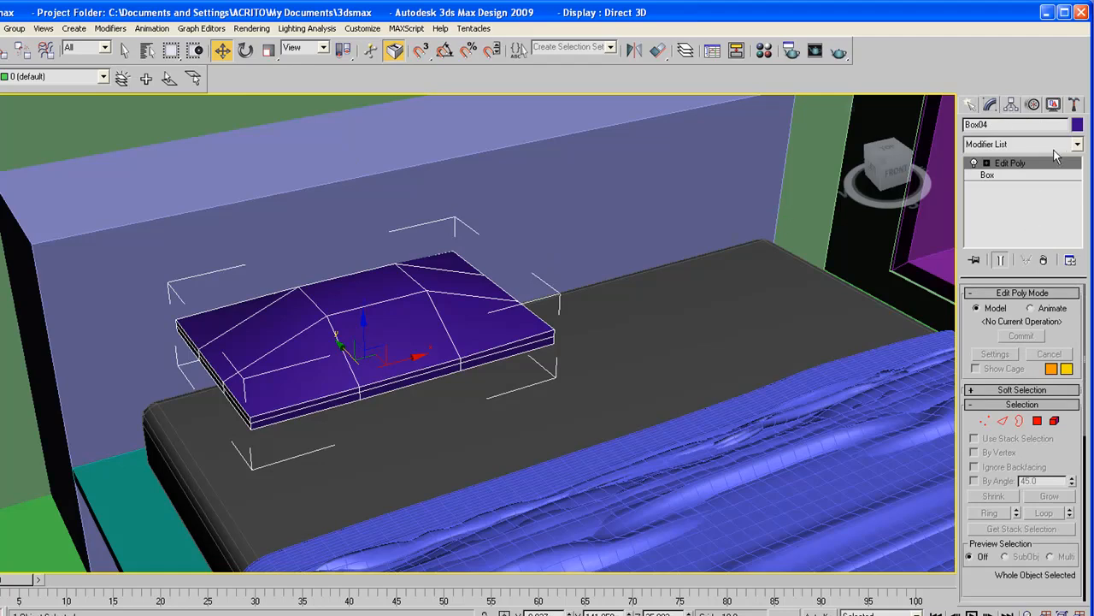
pyautogui.click(1078, 144)
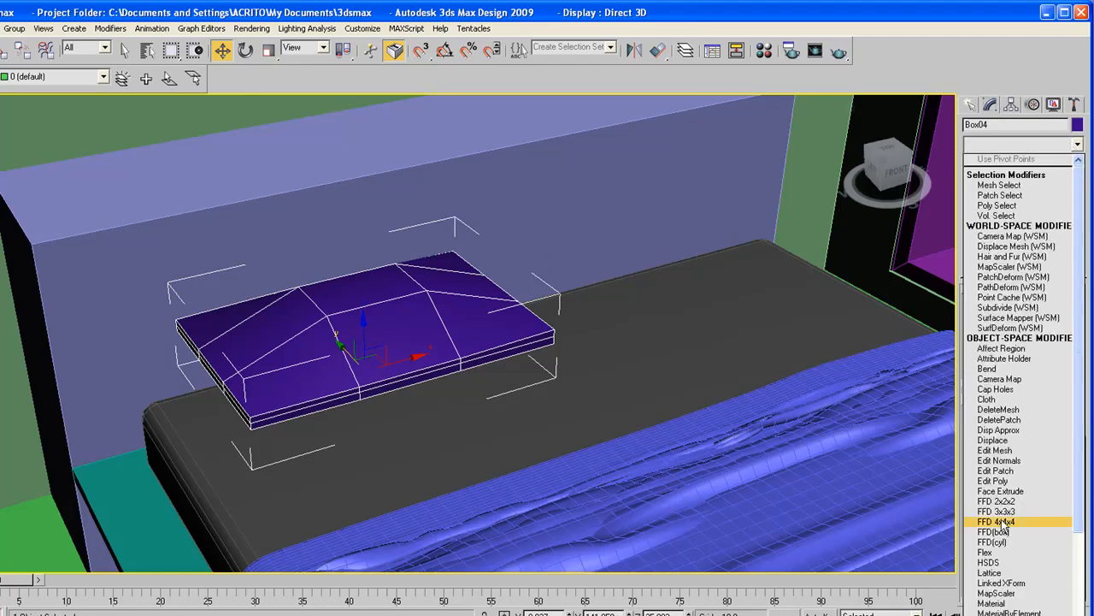
pyautogui.click(995, 521)
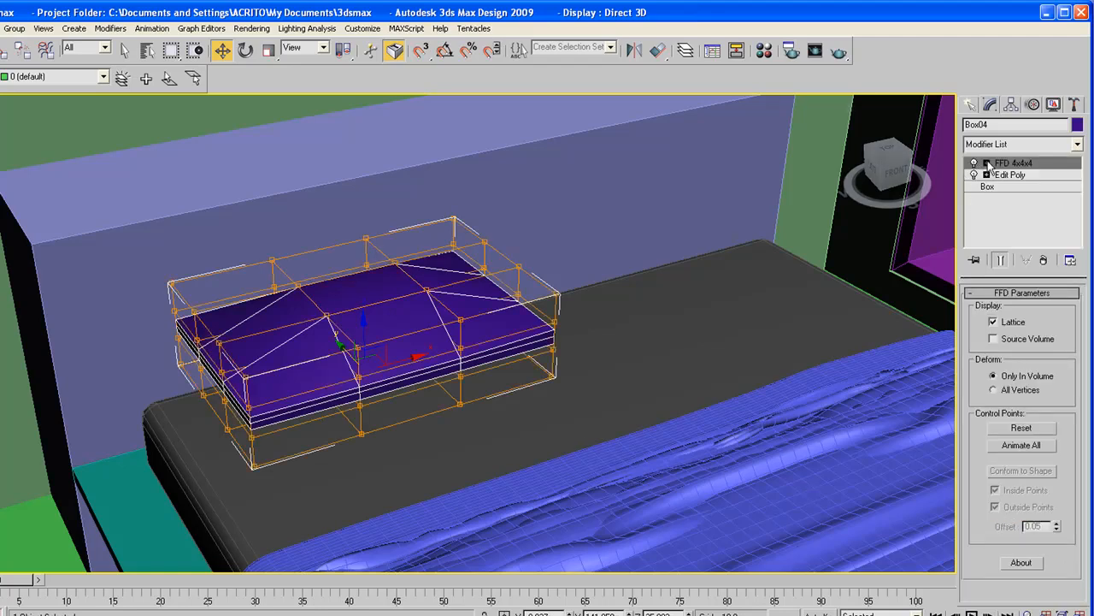
pyautogui.click(974, 163)
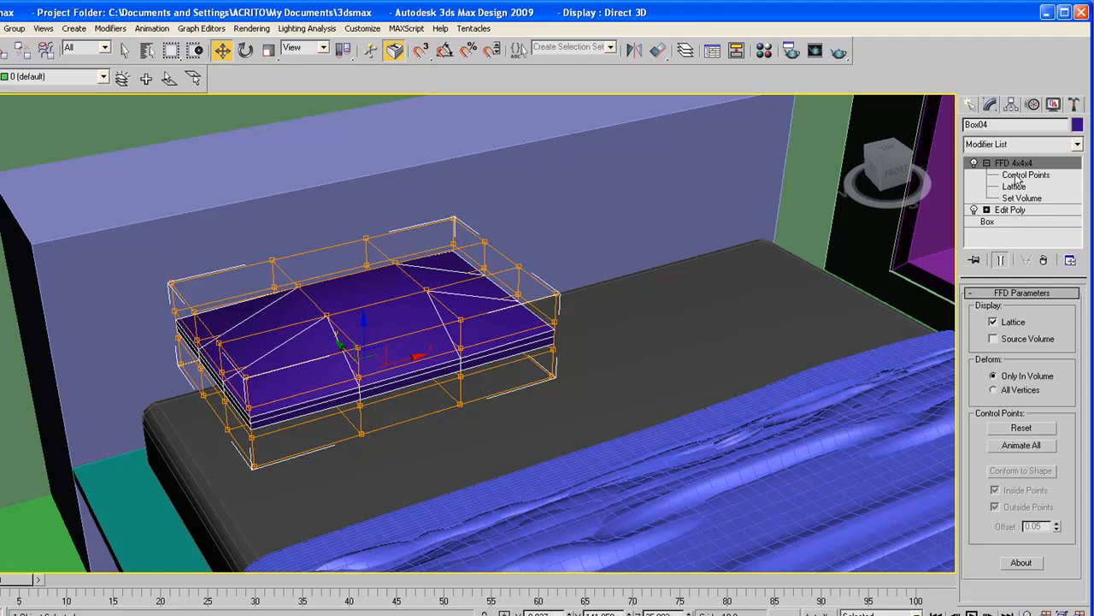
pyautogui.moveTo(1026, 180)
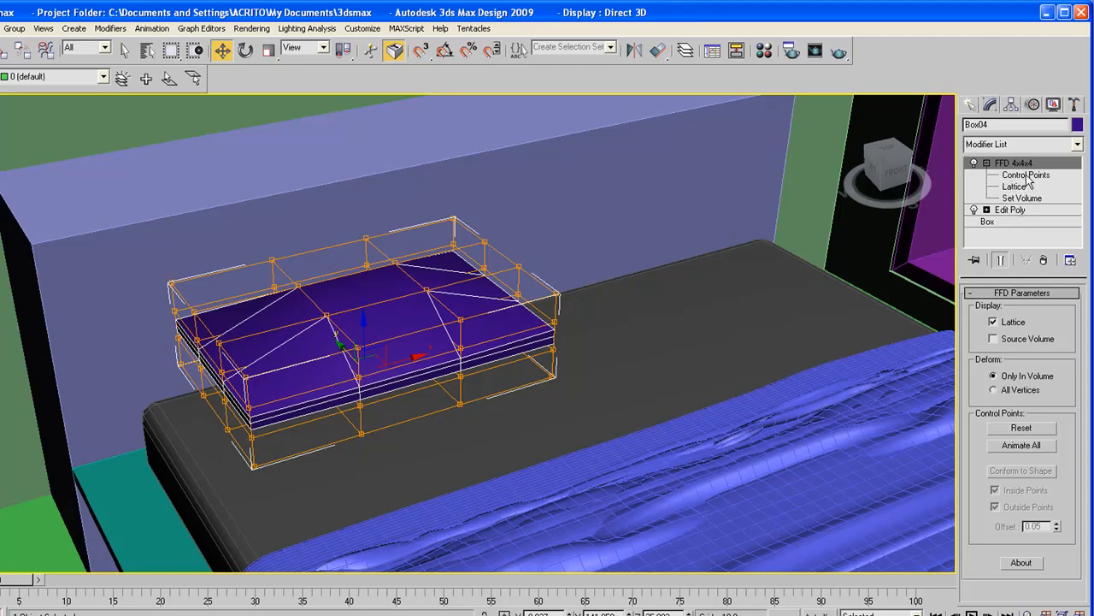
pyautogui.click(1026, 174)
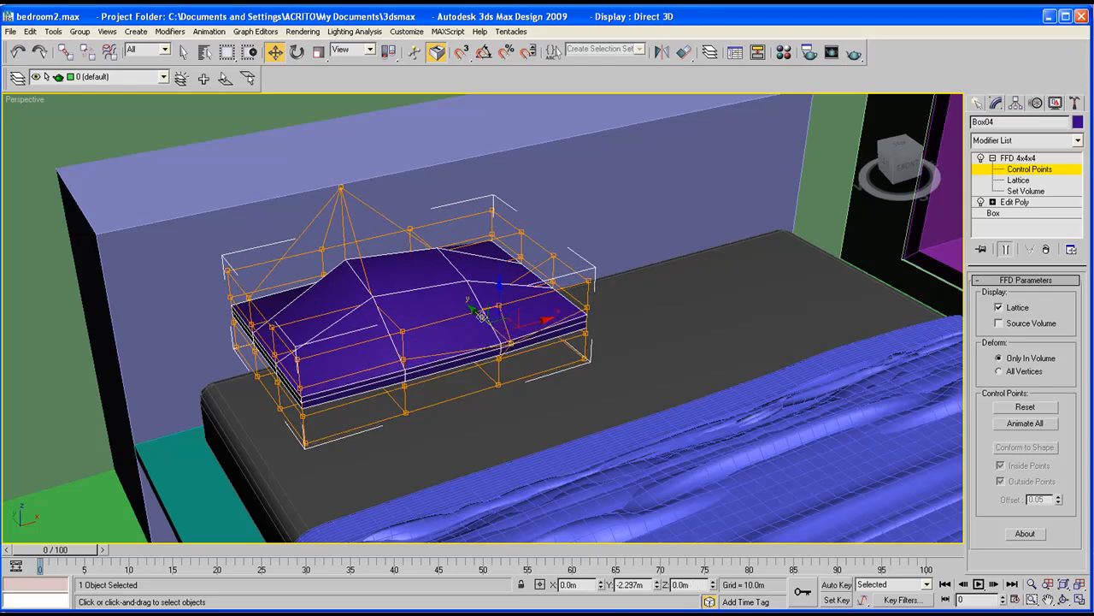
pyautogui.moveTo(478, 317); pyautogui.dragTo(248, 299)
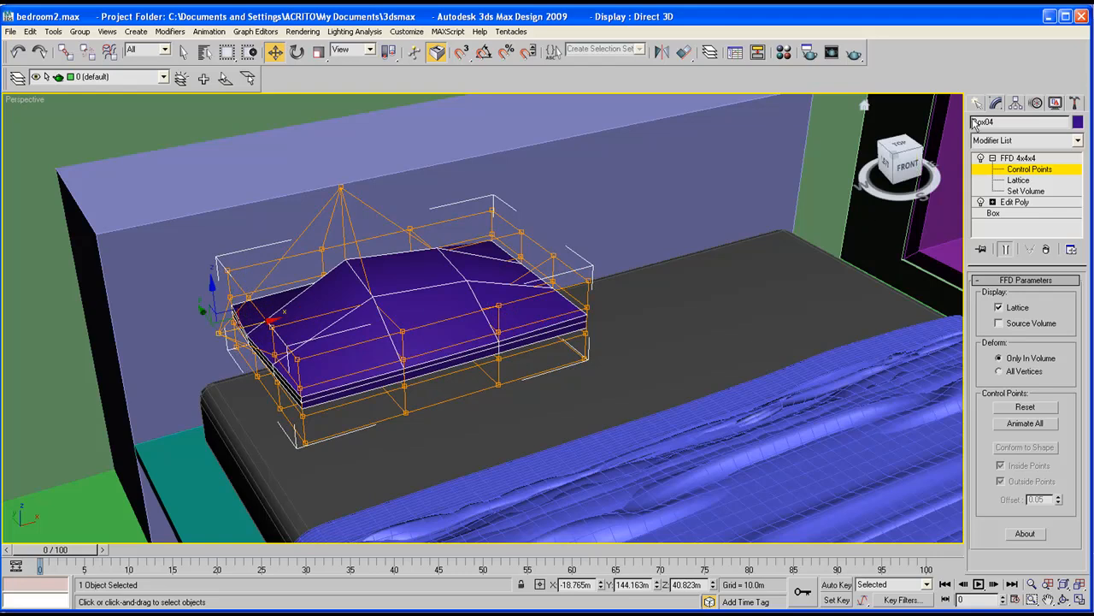
pyautogui.moveTo(270, 322); pyautogui.dragTo(402, 328)
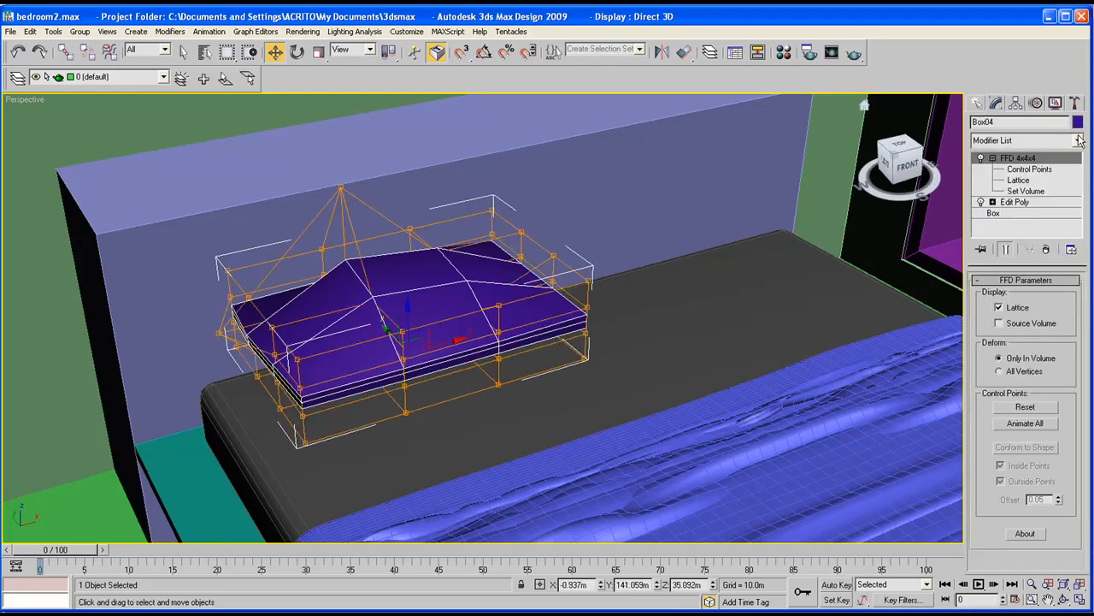
# Step: Add a MeshSmooth modifier to round the pillow and toggle it to compare the result
pyautogui.click(1077, 140)
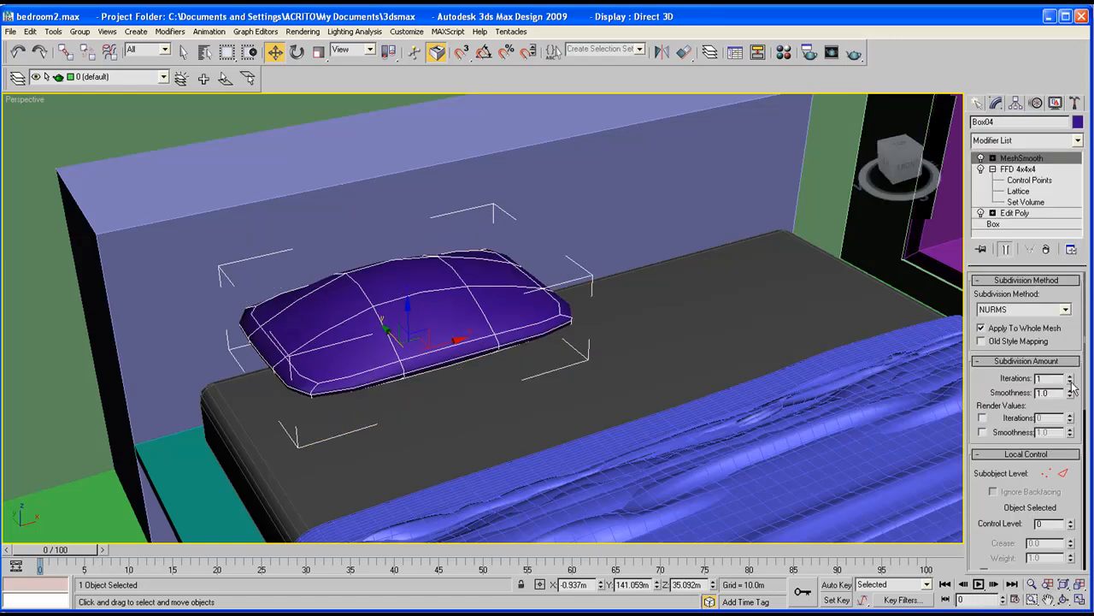
pyautogui.click(1068, 377)
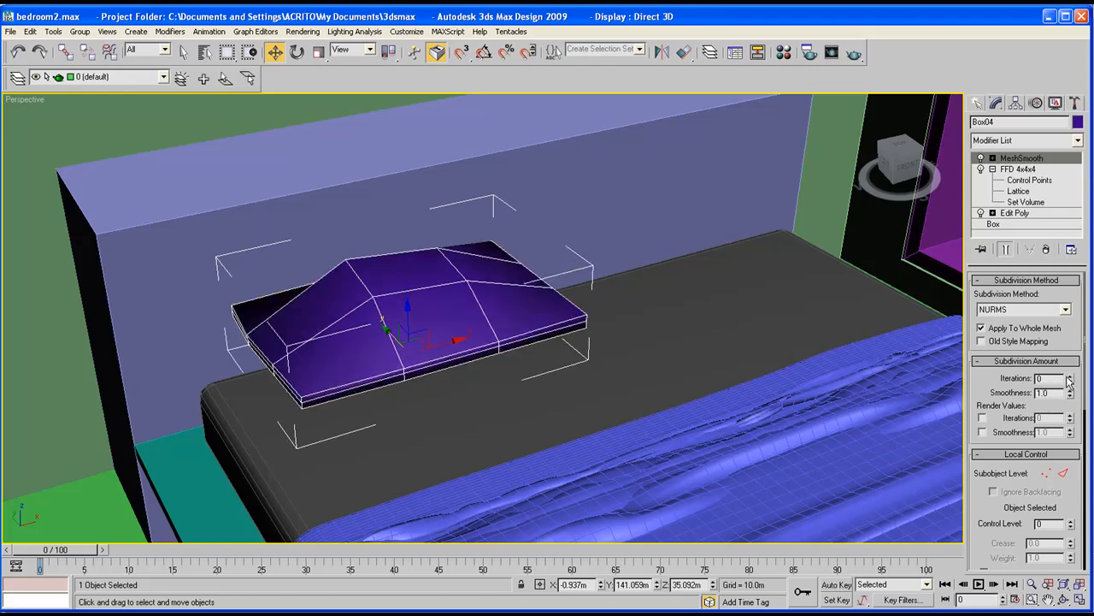
pyautogui.click(1070, 376)
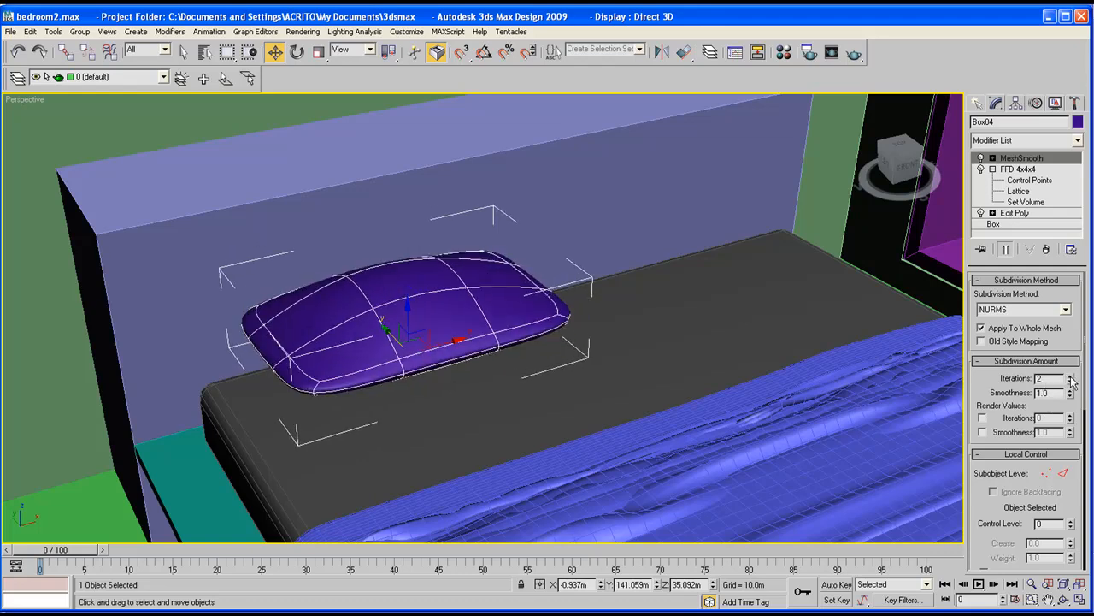
pyautogui.click(1070, 377)
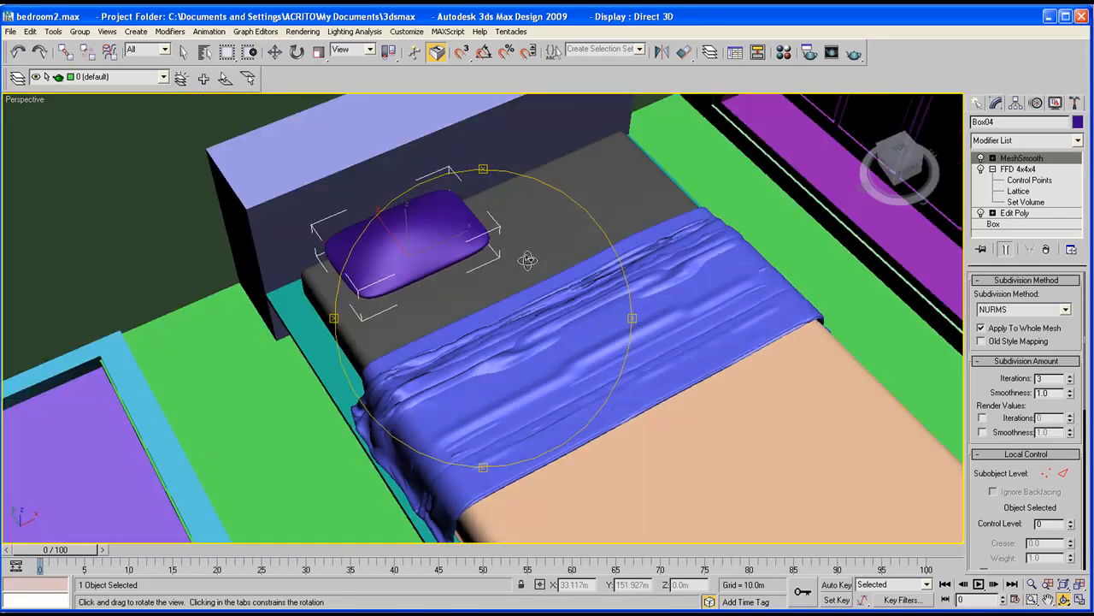
# Step: Lower the smoothed pillow onto the mattress and rotate it into place
pyautogui.moveTo(527, 260); pyautogui.dragTo(465, 322)
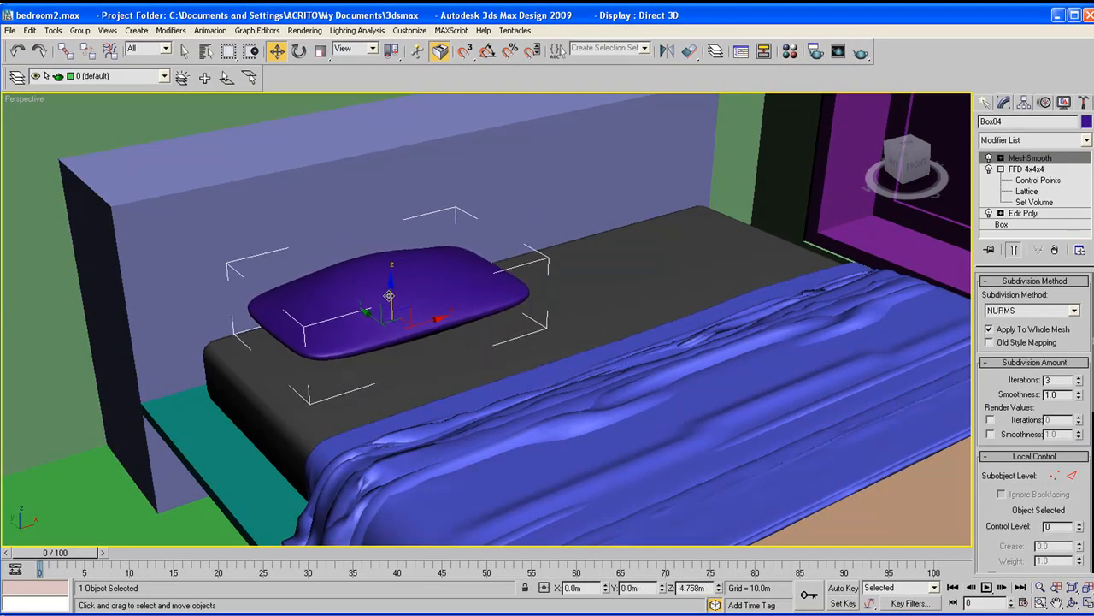
pyautogui.moveTo(390, 294); pyautogui.dragTo(387, 311)
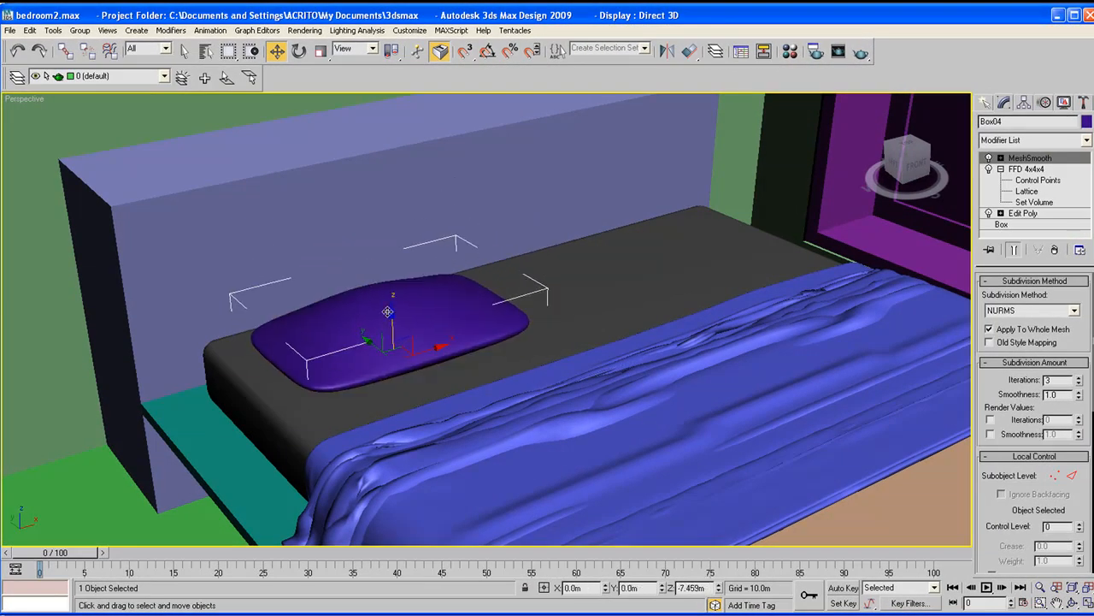
pyautogui.click(298, 51)
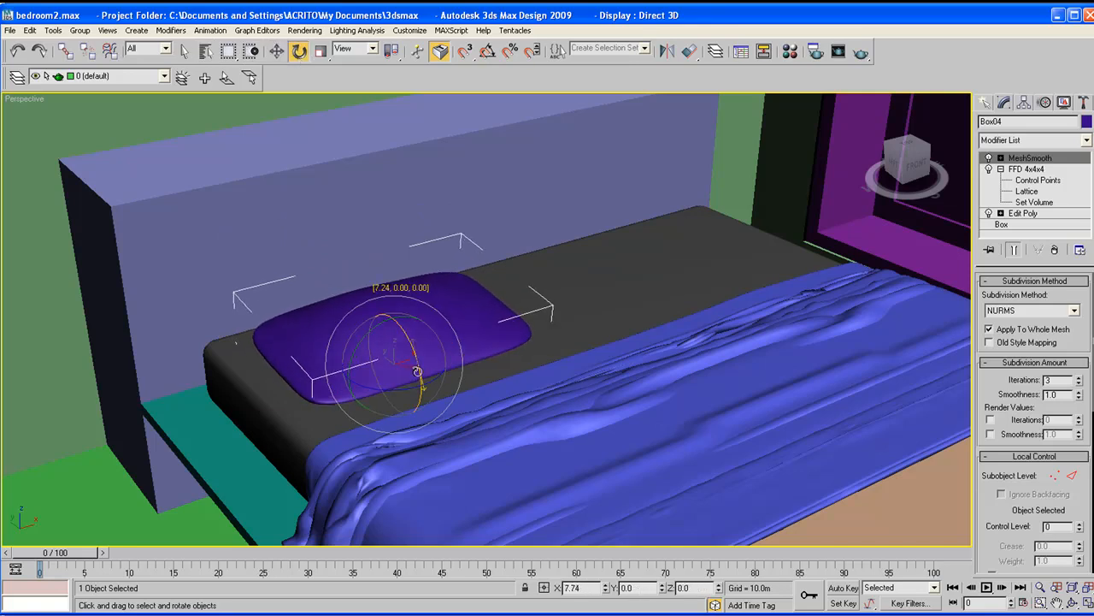
pyautogui.click(277, 51)
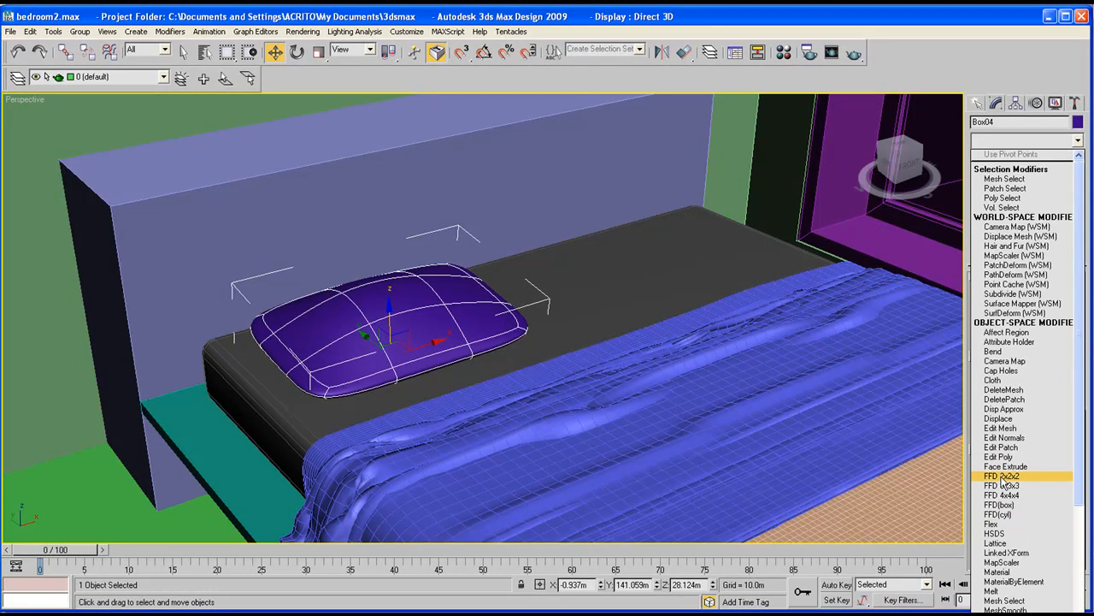
# Step: Stack a second FFD 4x4x4 lattice above MeshSmooth and enter its control points
pyautogui.click(1002, 494)
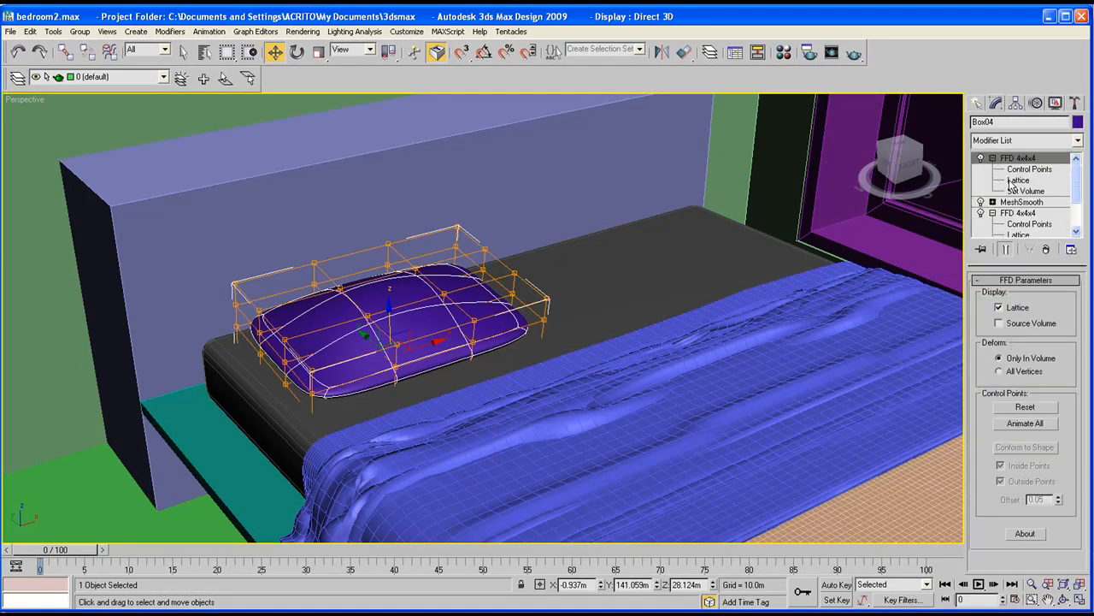
pyautogui.click(1030, 169)
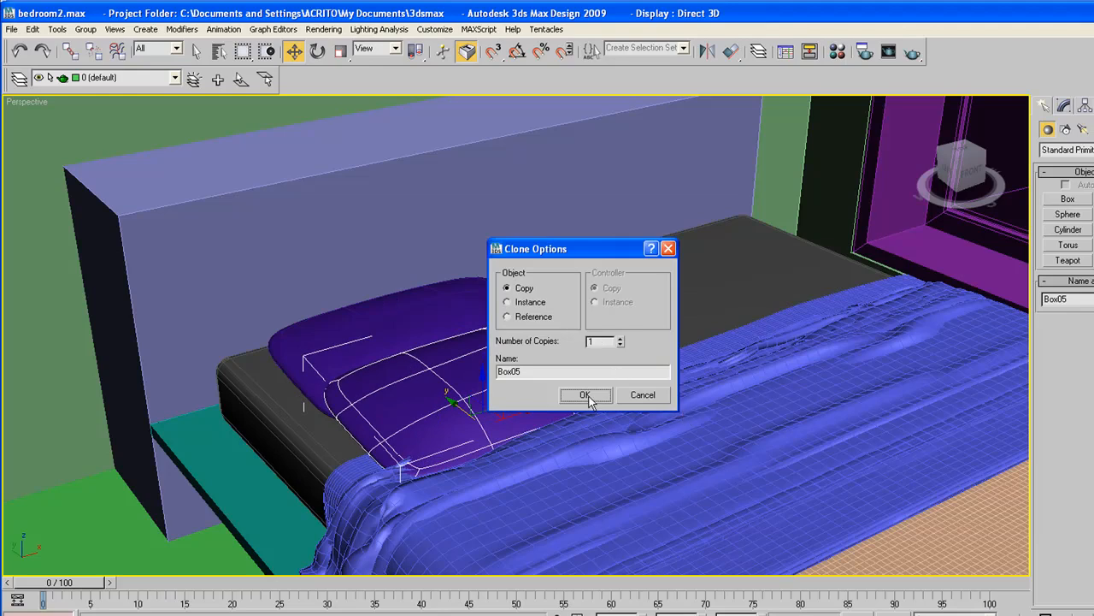
# Step: Clone the pillow as a Copy, then scale, rotate and move the clones so four pillows line the headboard
pyautogui.click(585, 393)
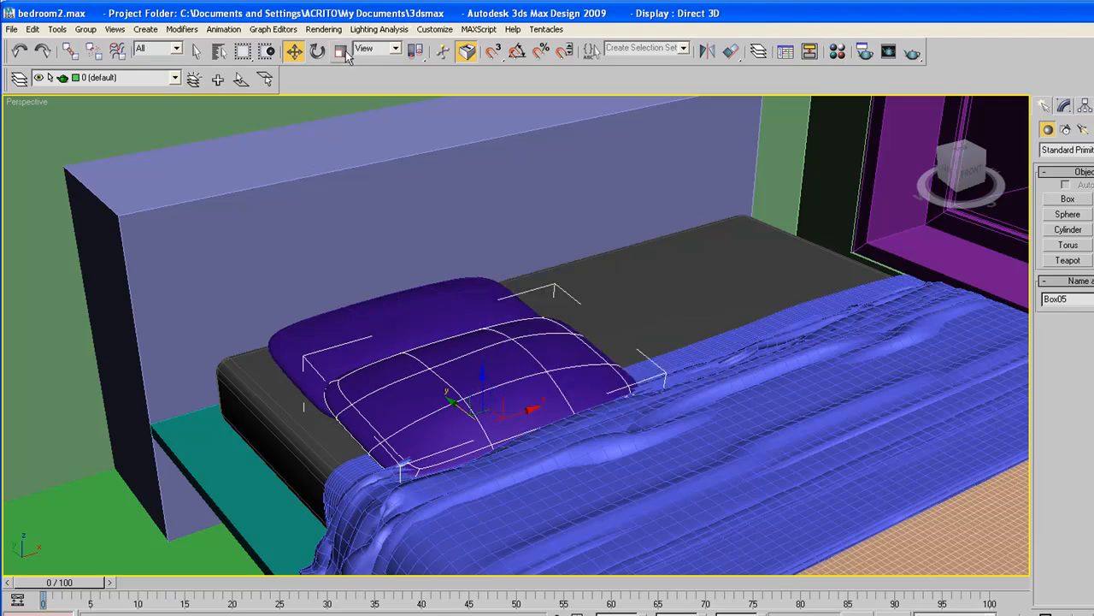
pyautogui.click(340, 51)
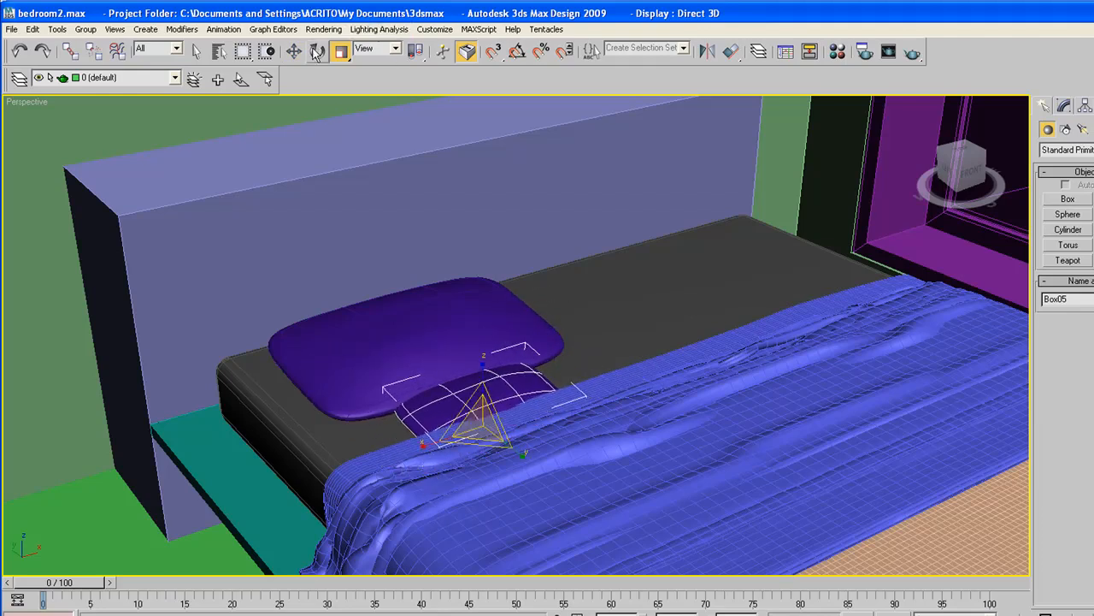
pyautogui.click(295, 51)
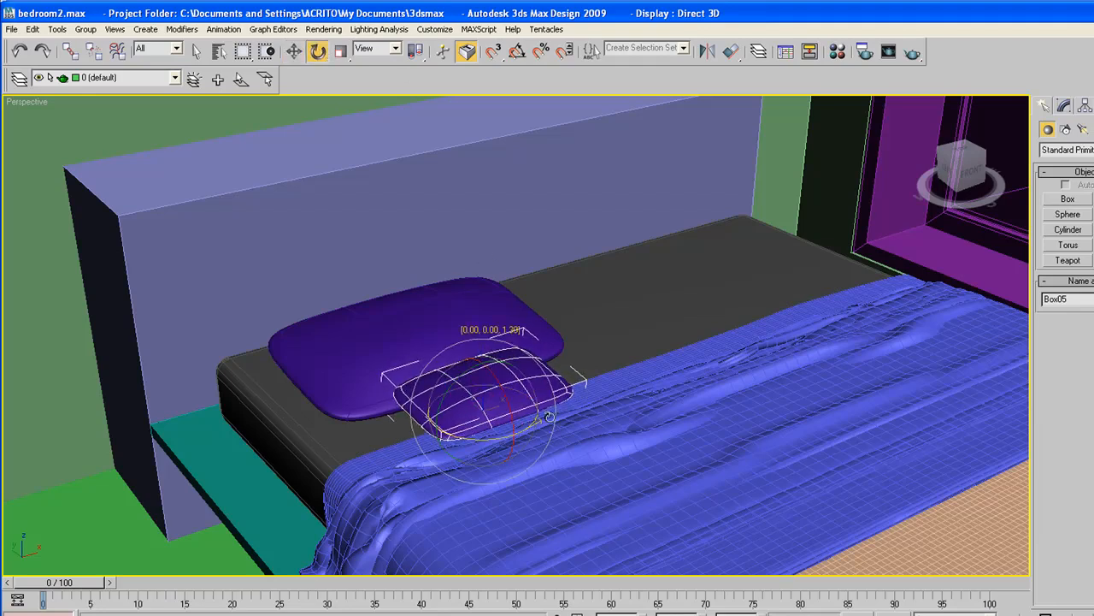
pyautogui.click(294, 52)
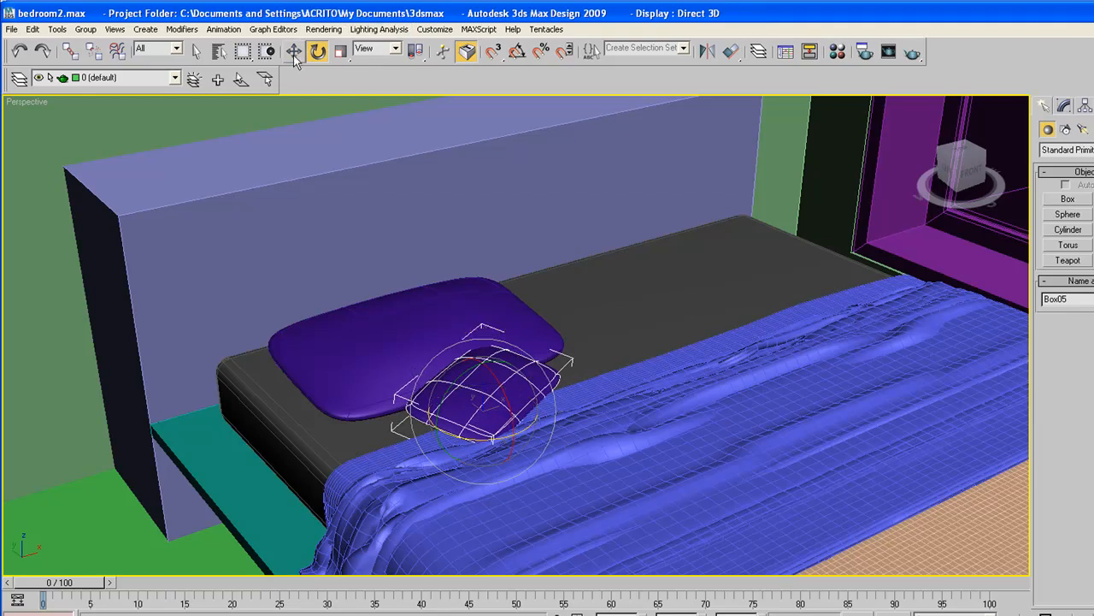
pyautogui.click(294, 51)
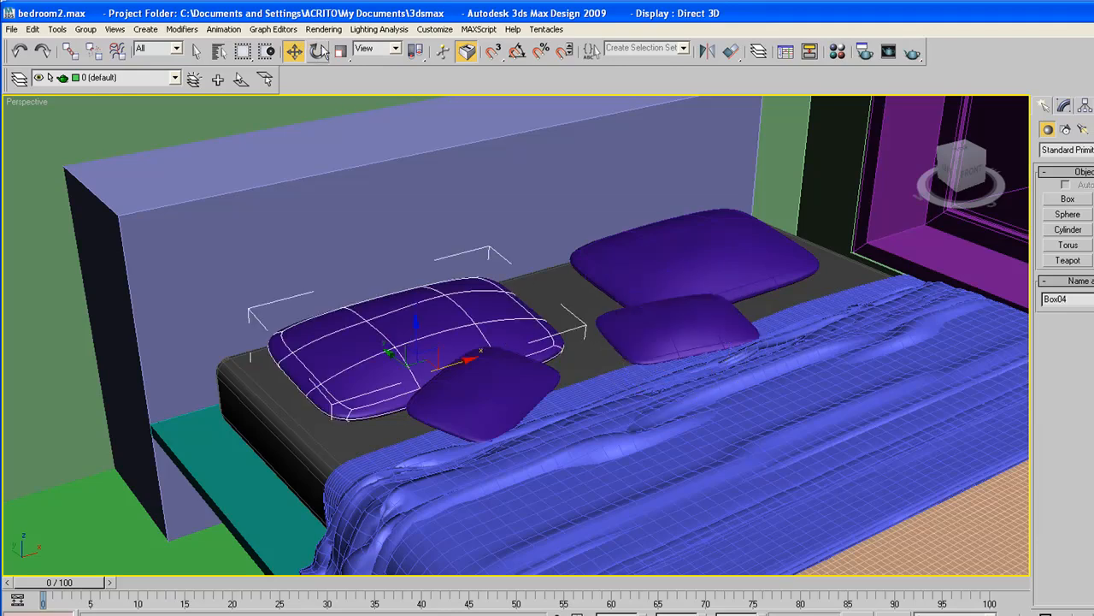
pyautogui.click(318, 51)
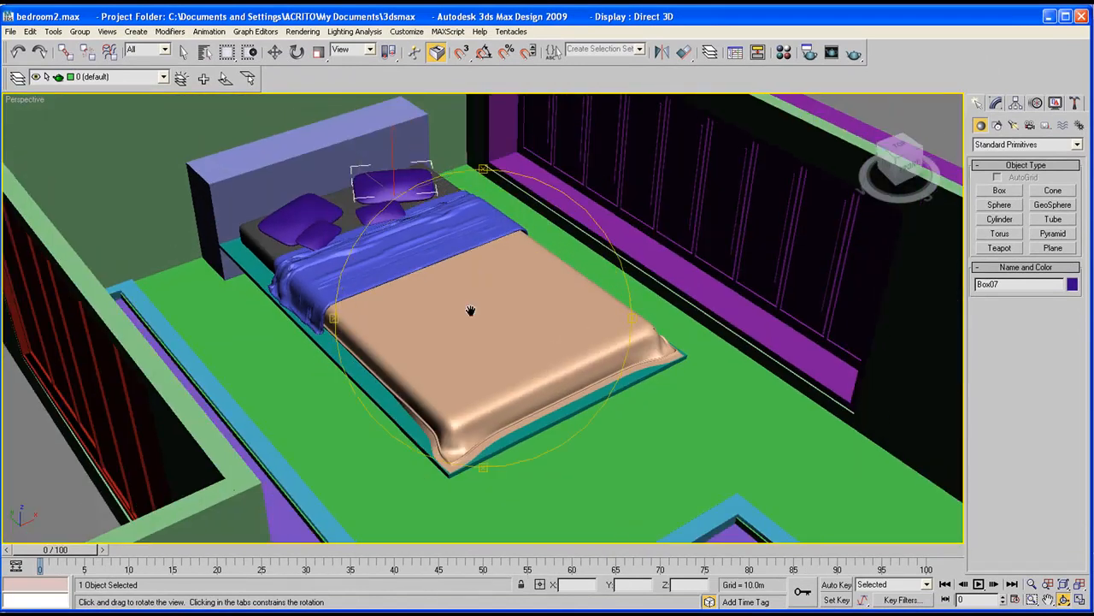
pyautogui.moveTo(470, 311); pyautogui.dragTo(411, 291)
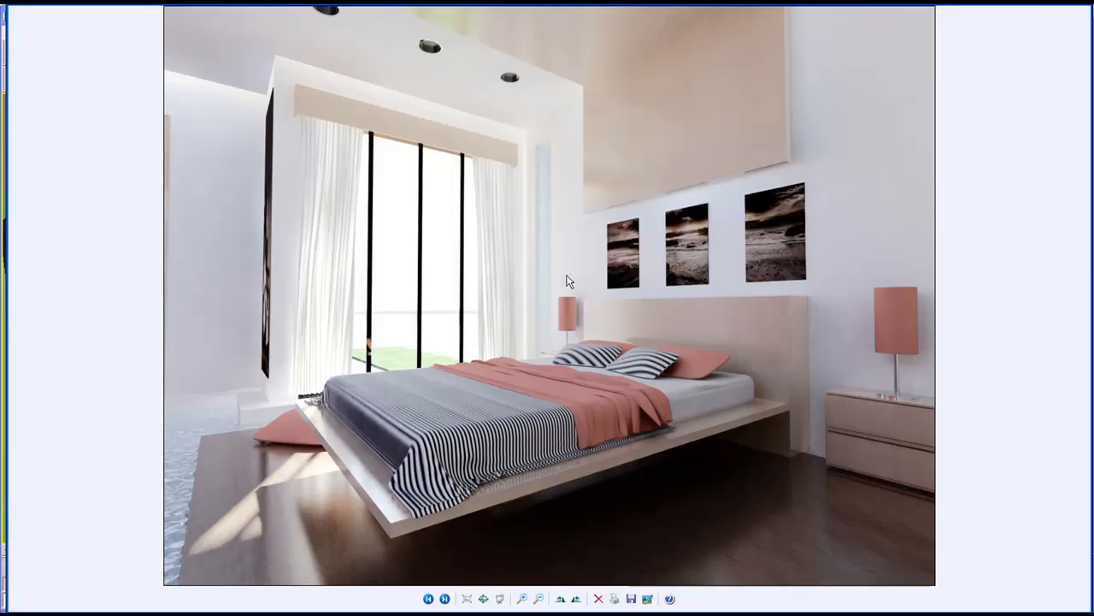
pyautogui.moveTo(667, 169)
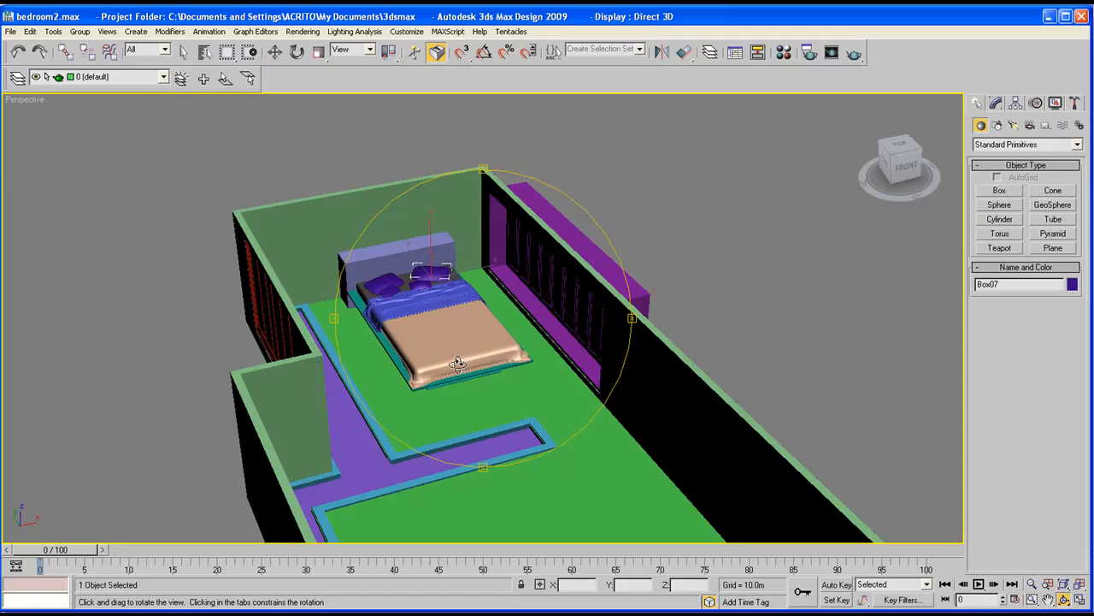
pyautogui.moveTo(458, 366); pyautogui.dragTo(424, 339)
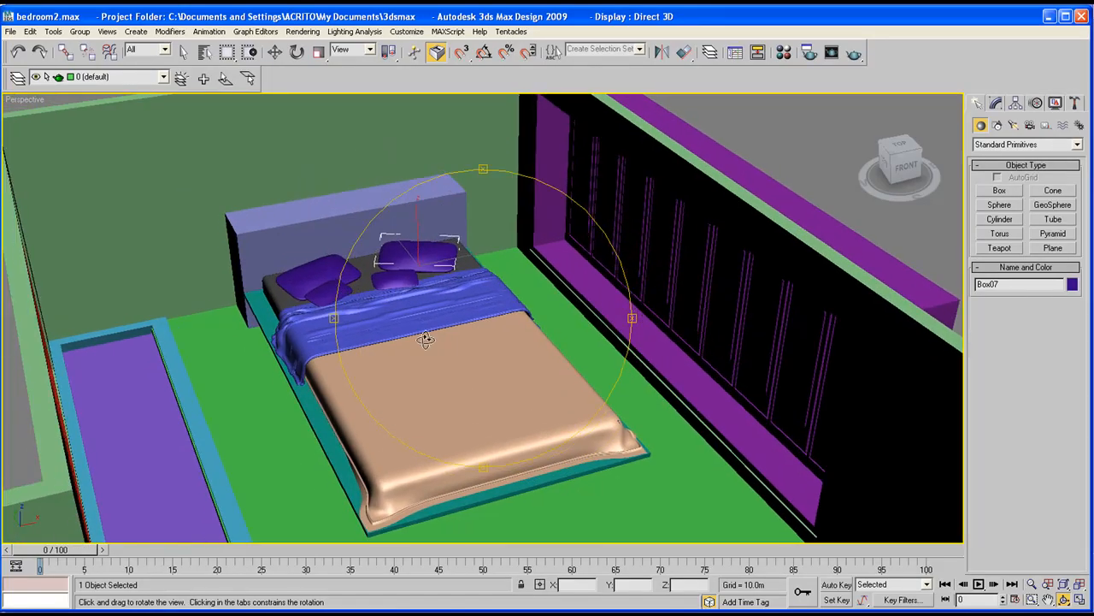
pyautogui.moveTo(427, 342); pyautogui.dragTo(499, 360)
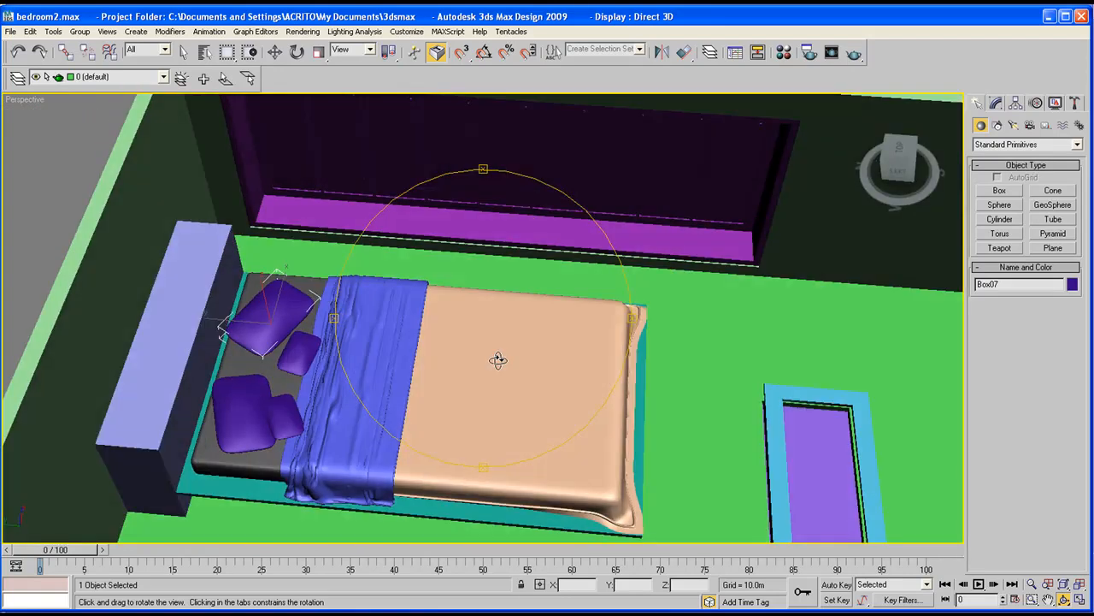